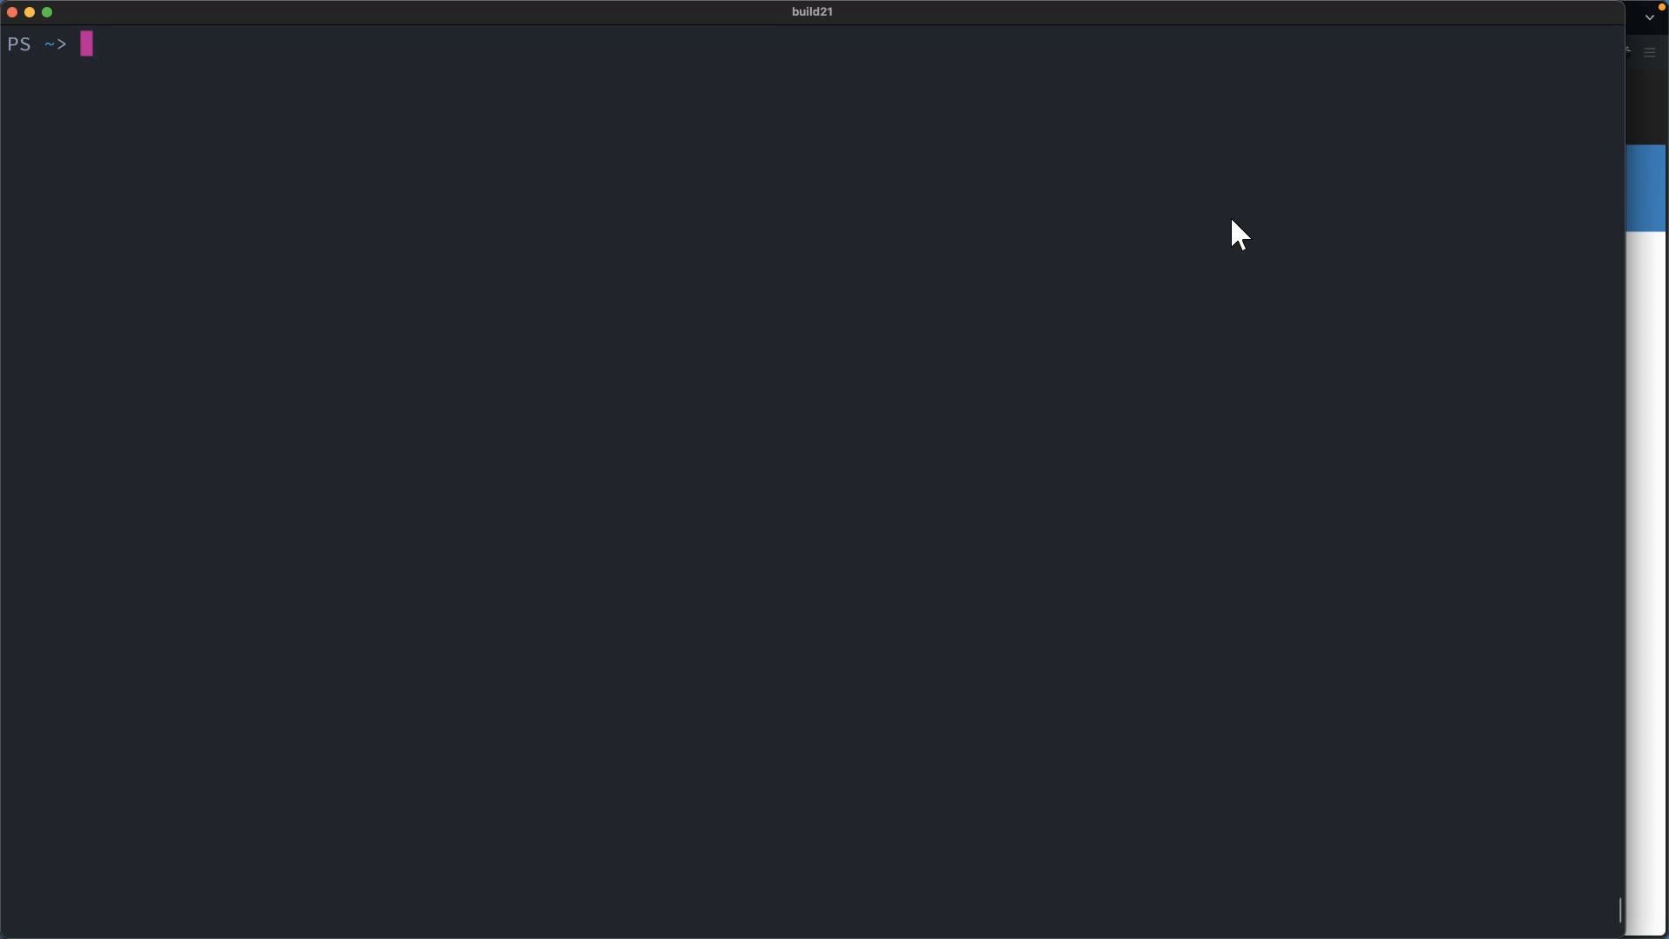
List debian.pkgs and ubuntu.pkgs with ls *.pkgs, then enter new-item foo
{"action": "type", "text": "ls *.pkgs"}
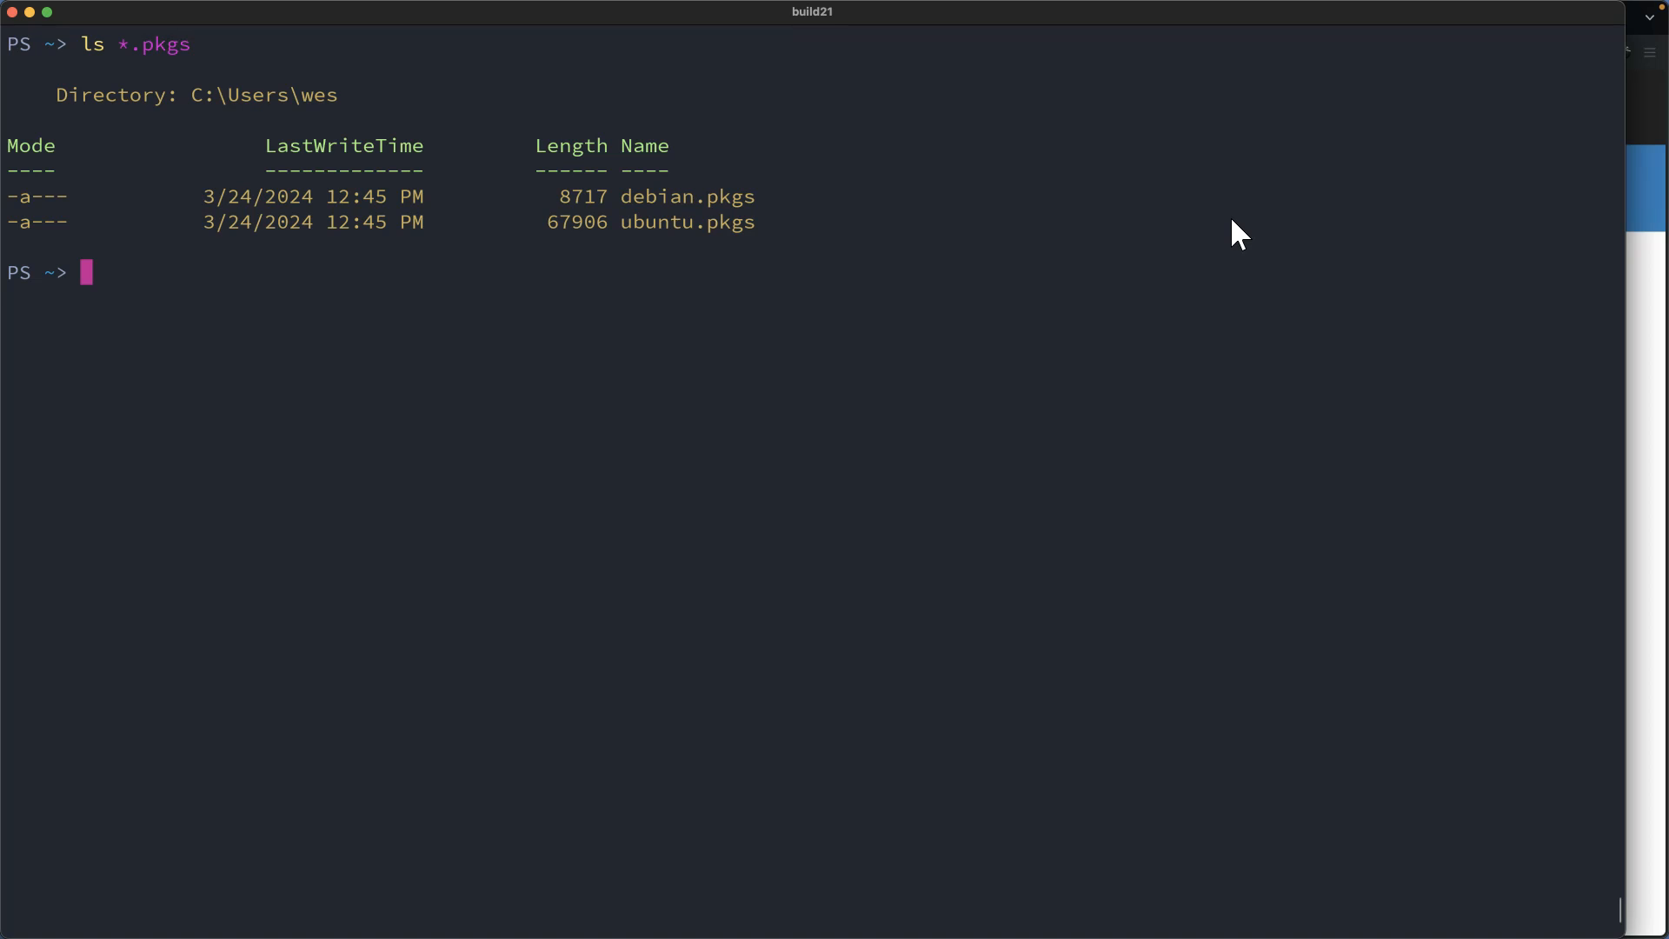
{"action": "mouse_move", "coordinate": [1233, 224]}
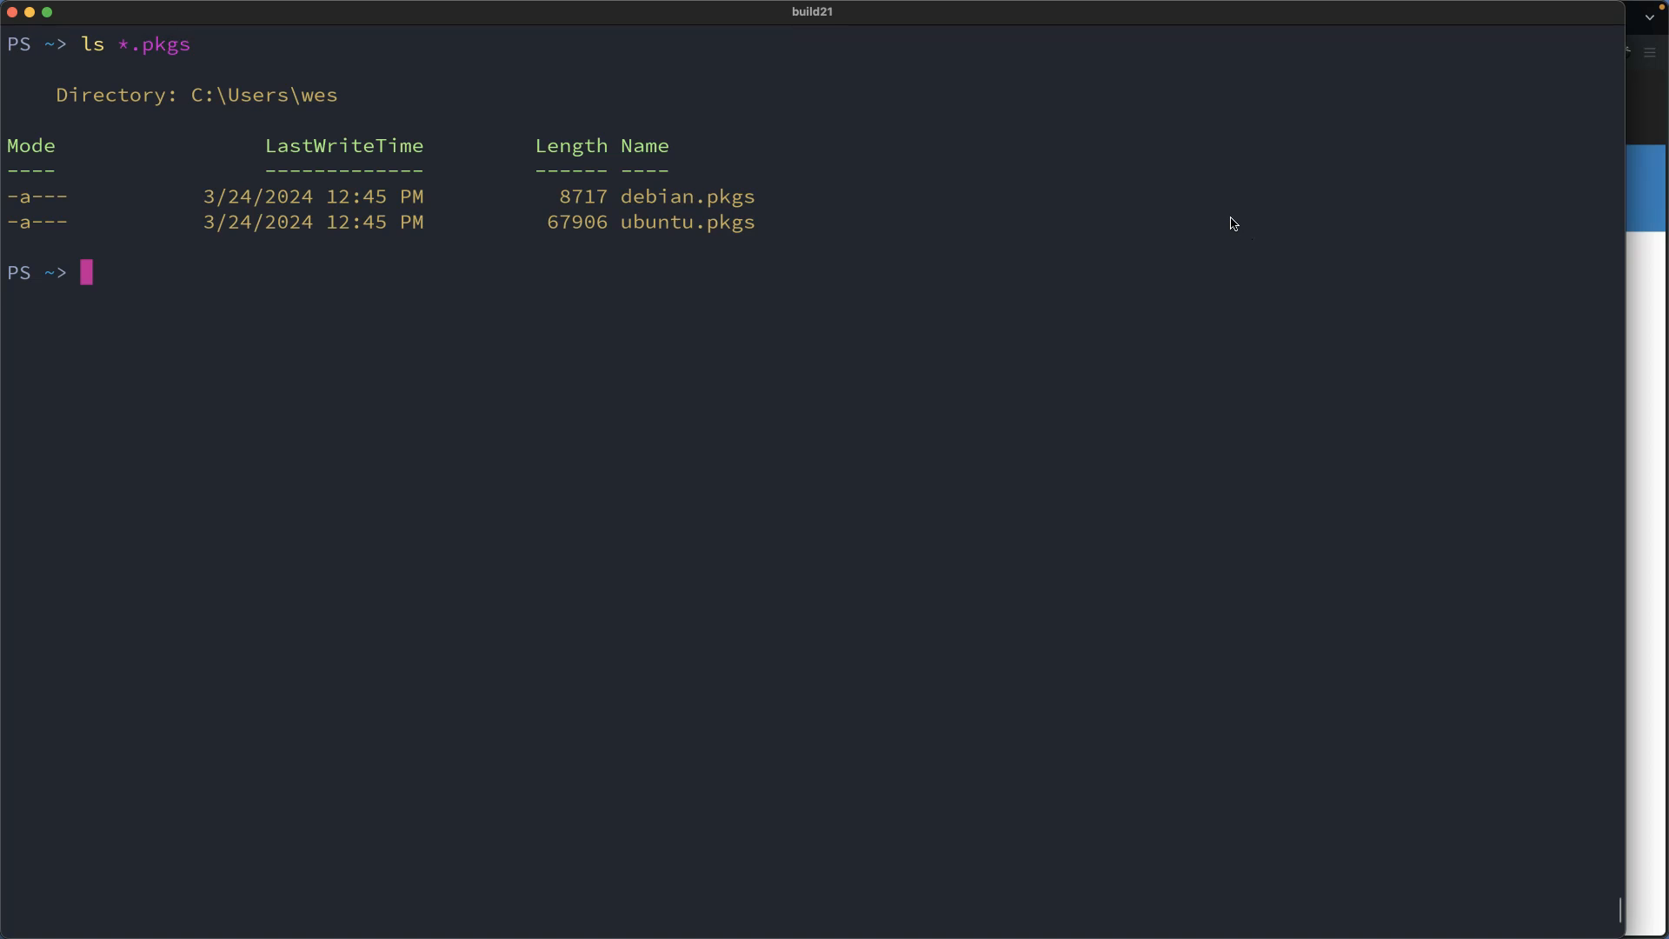
{"action": "type", "text": "rm"}
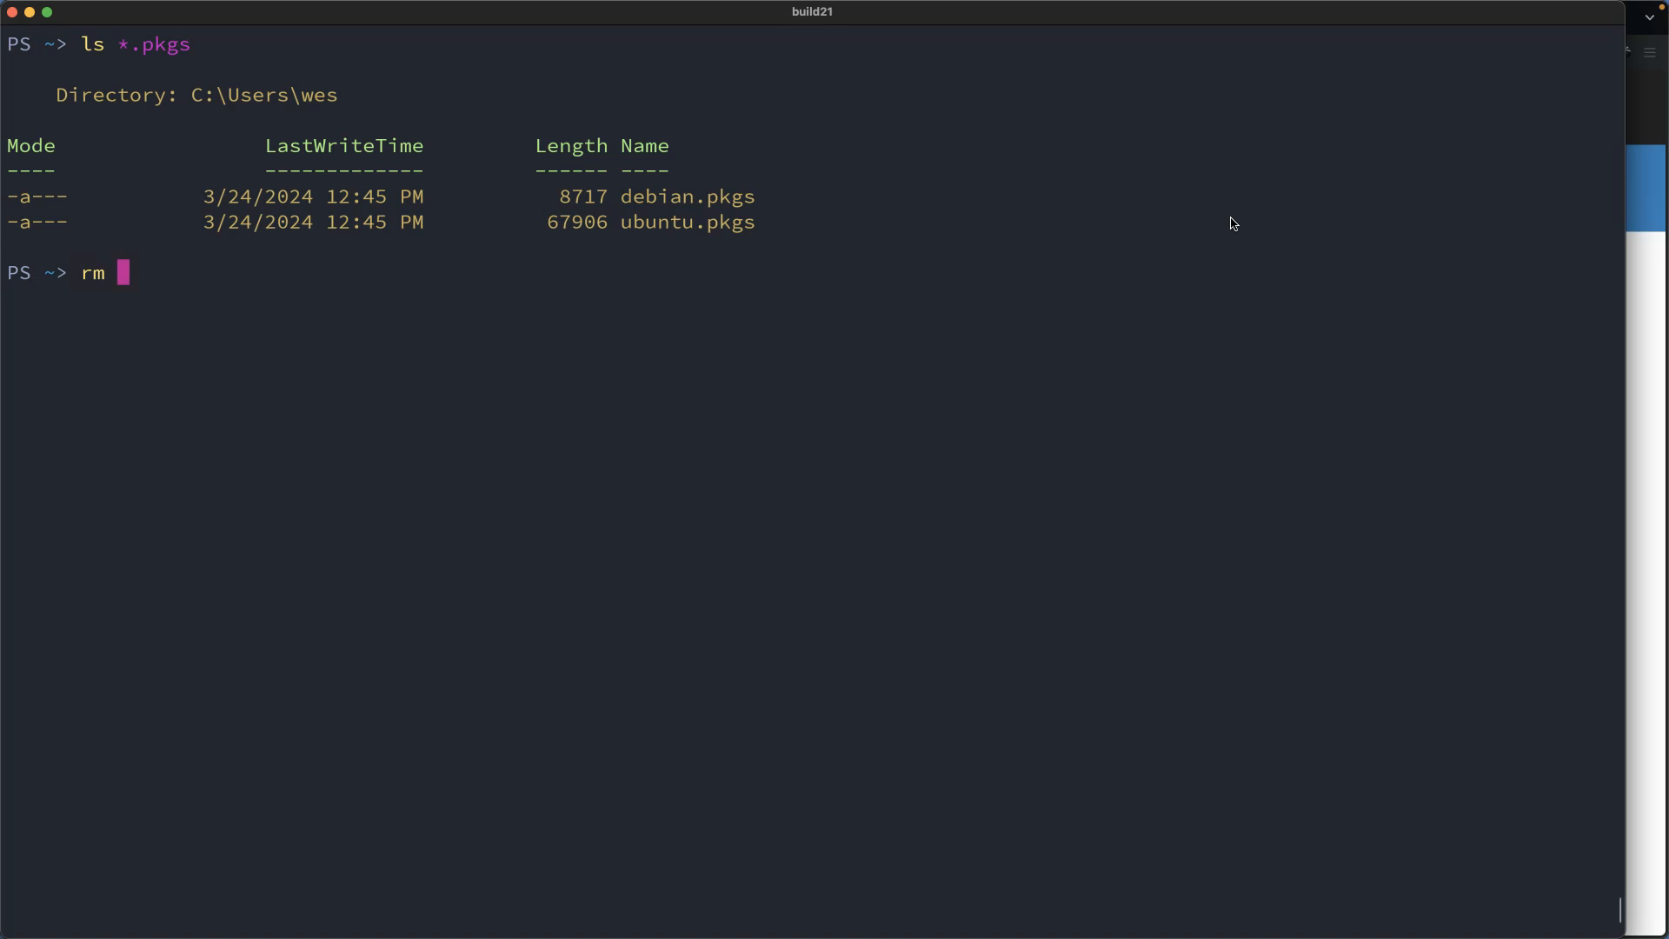
{"action": "type", "text": "new-"}
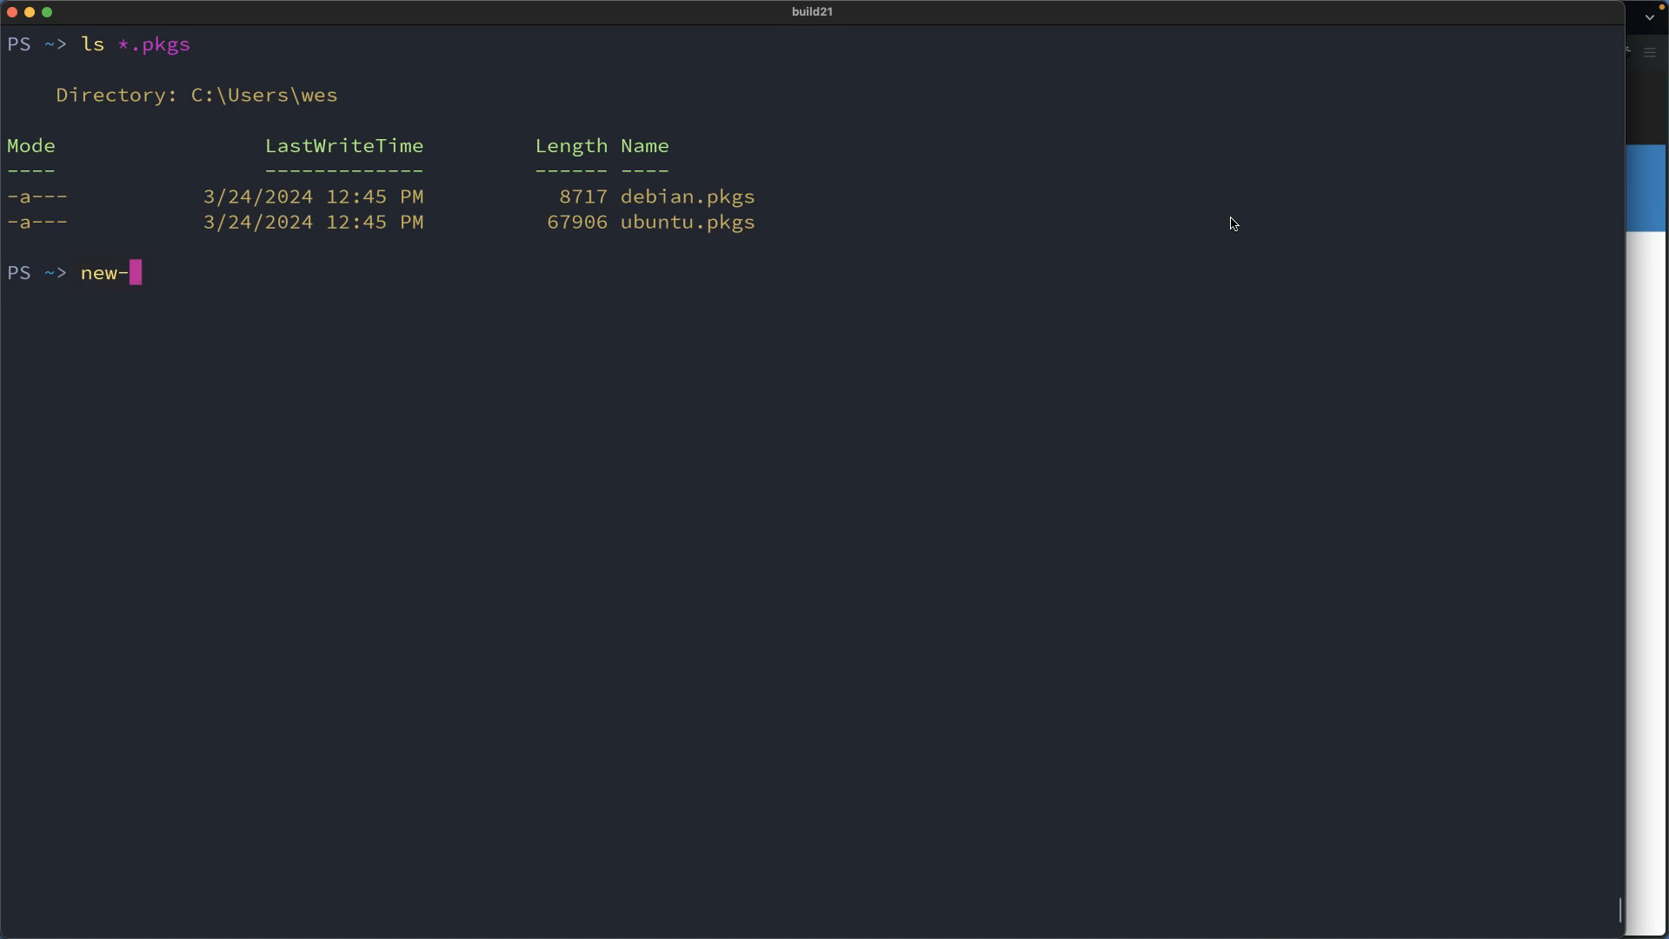
{"action": "type", "text": "item foo"}
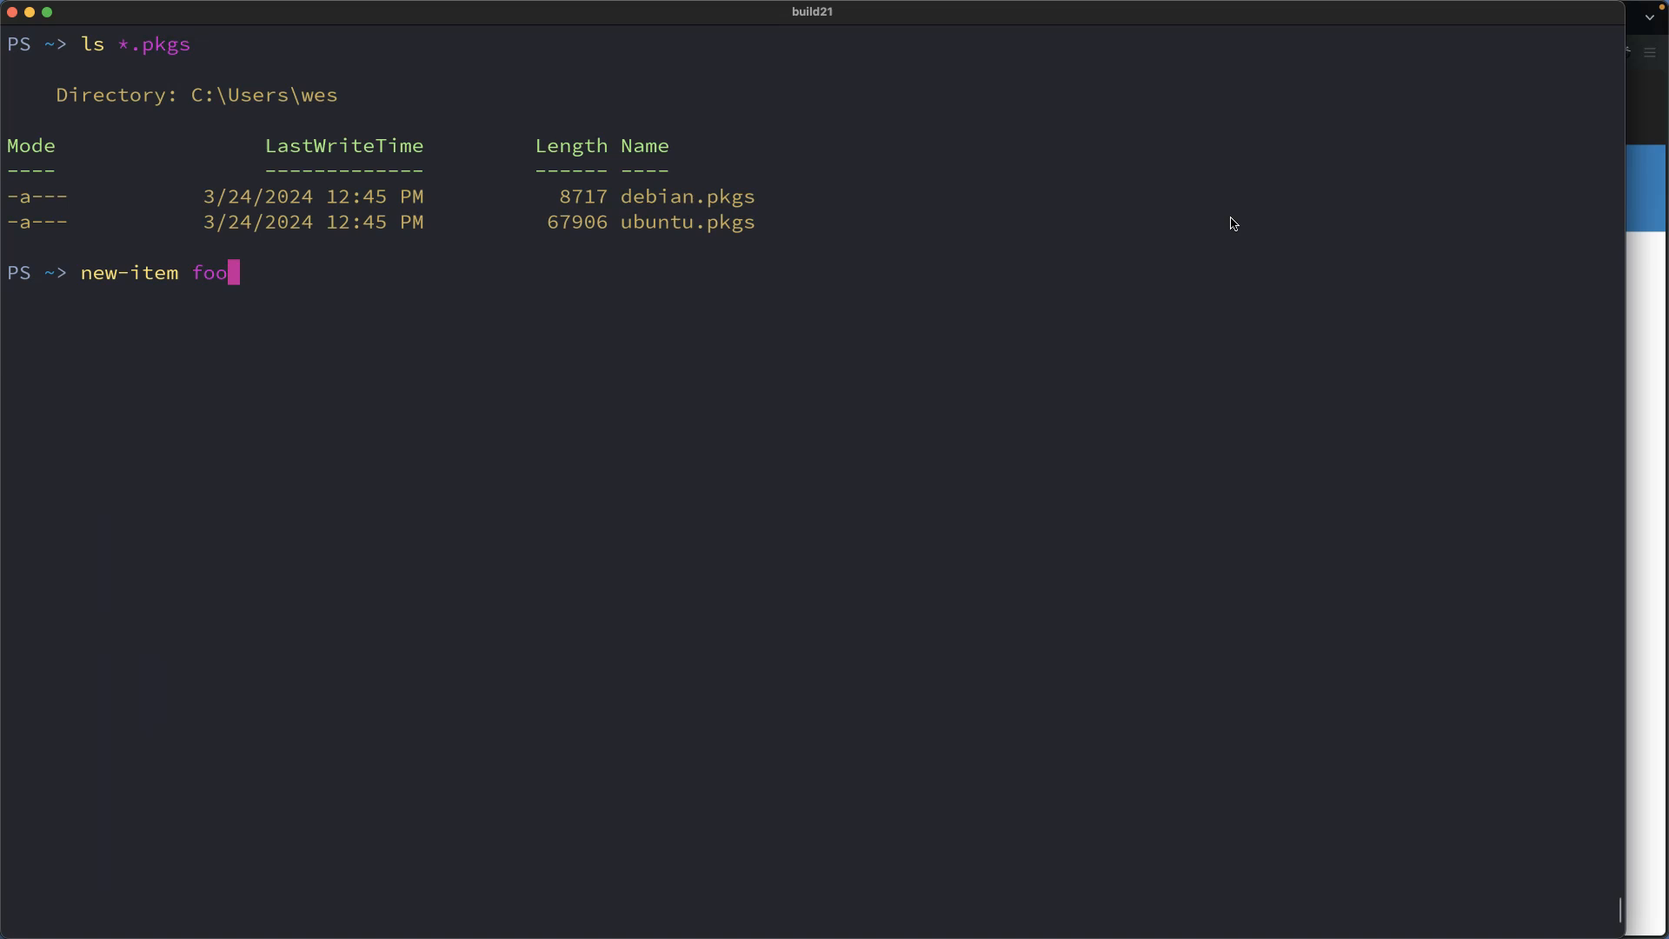
Delete foo with Remove-Item and run Install-PSResource -Name Recycle
{"action": "type", "text": "Remove-Item"}
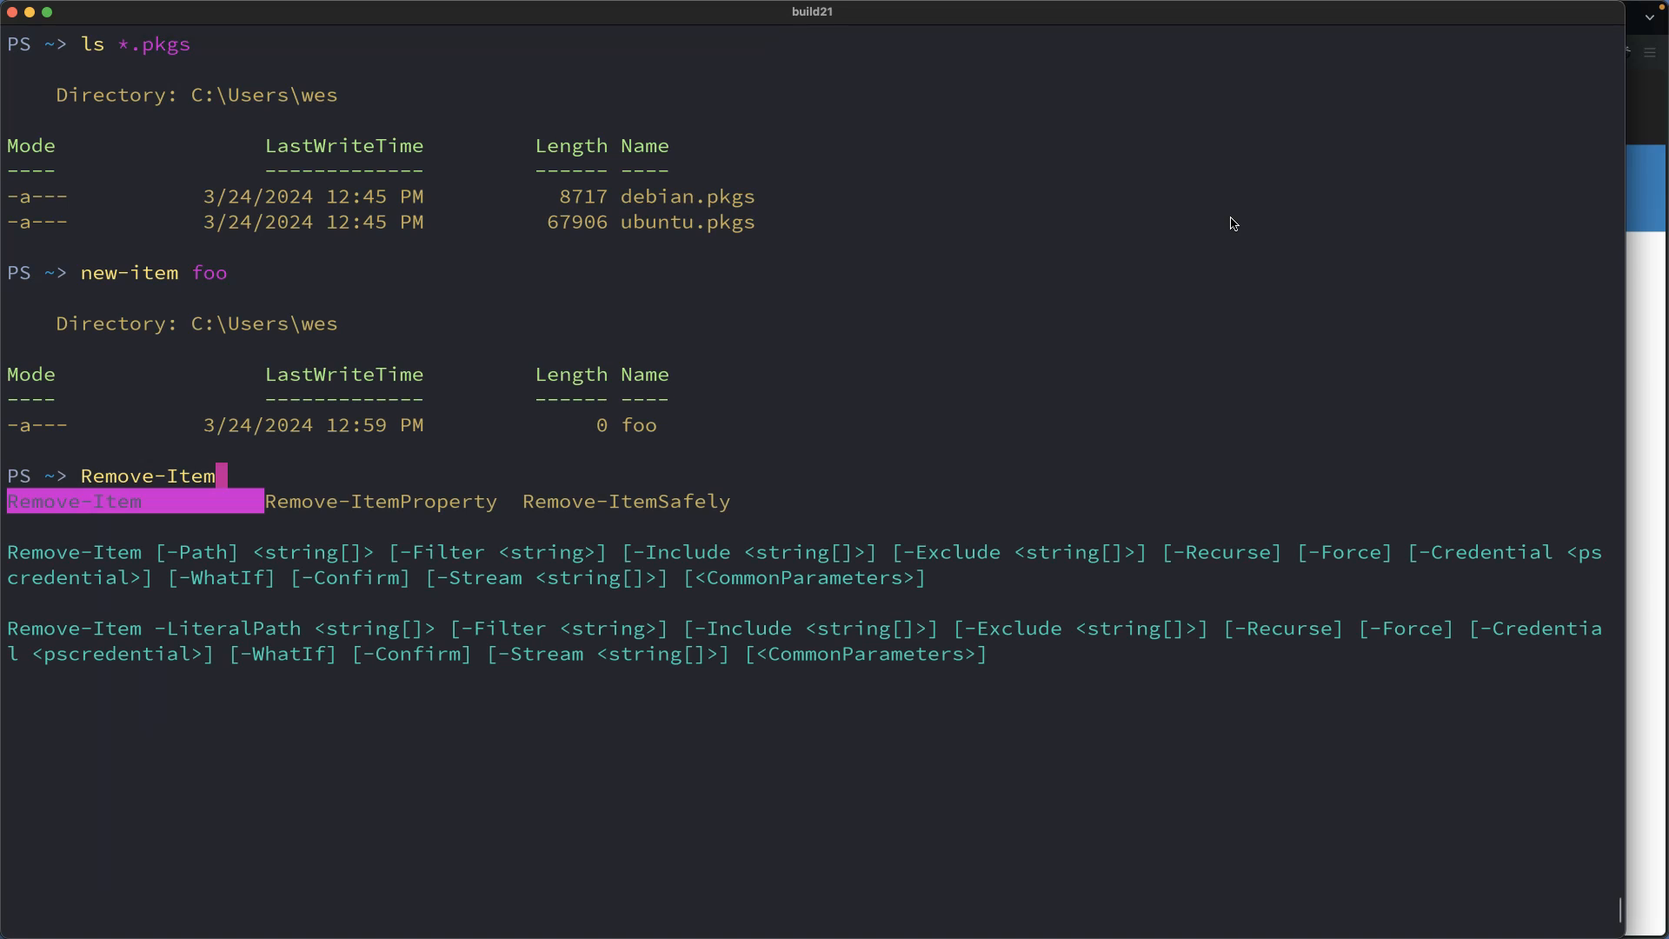
{"action": "type", "text": "foo"}
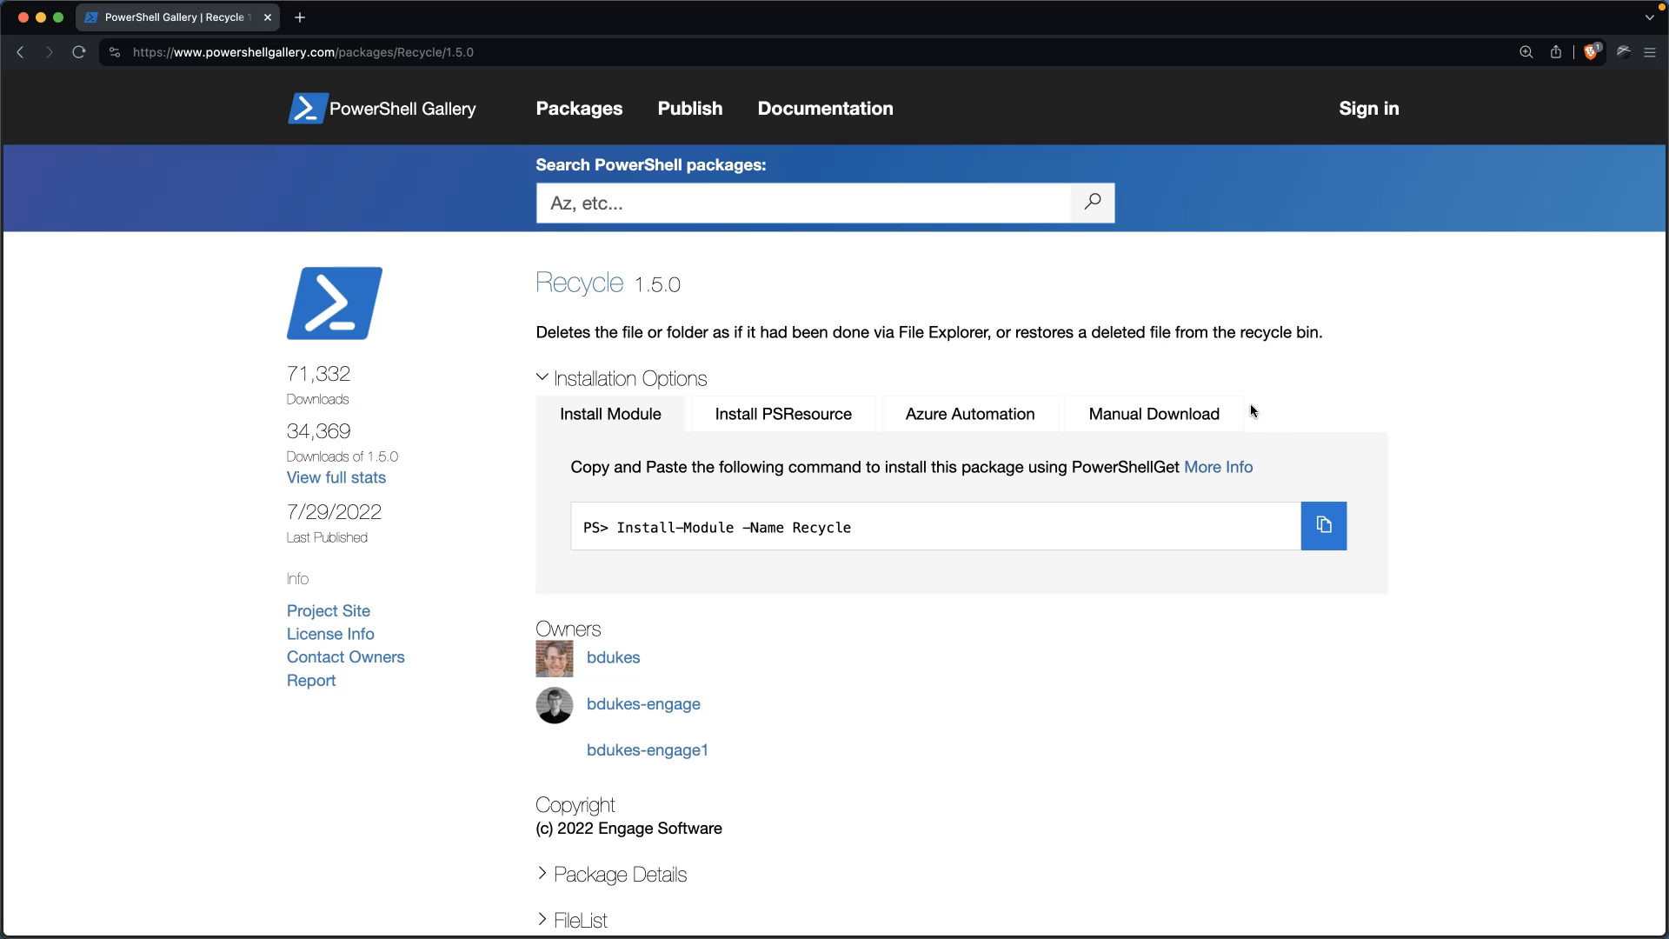
{"action": "left_click", "coordinate": [783, 413]}
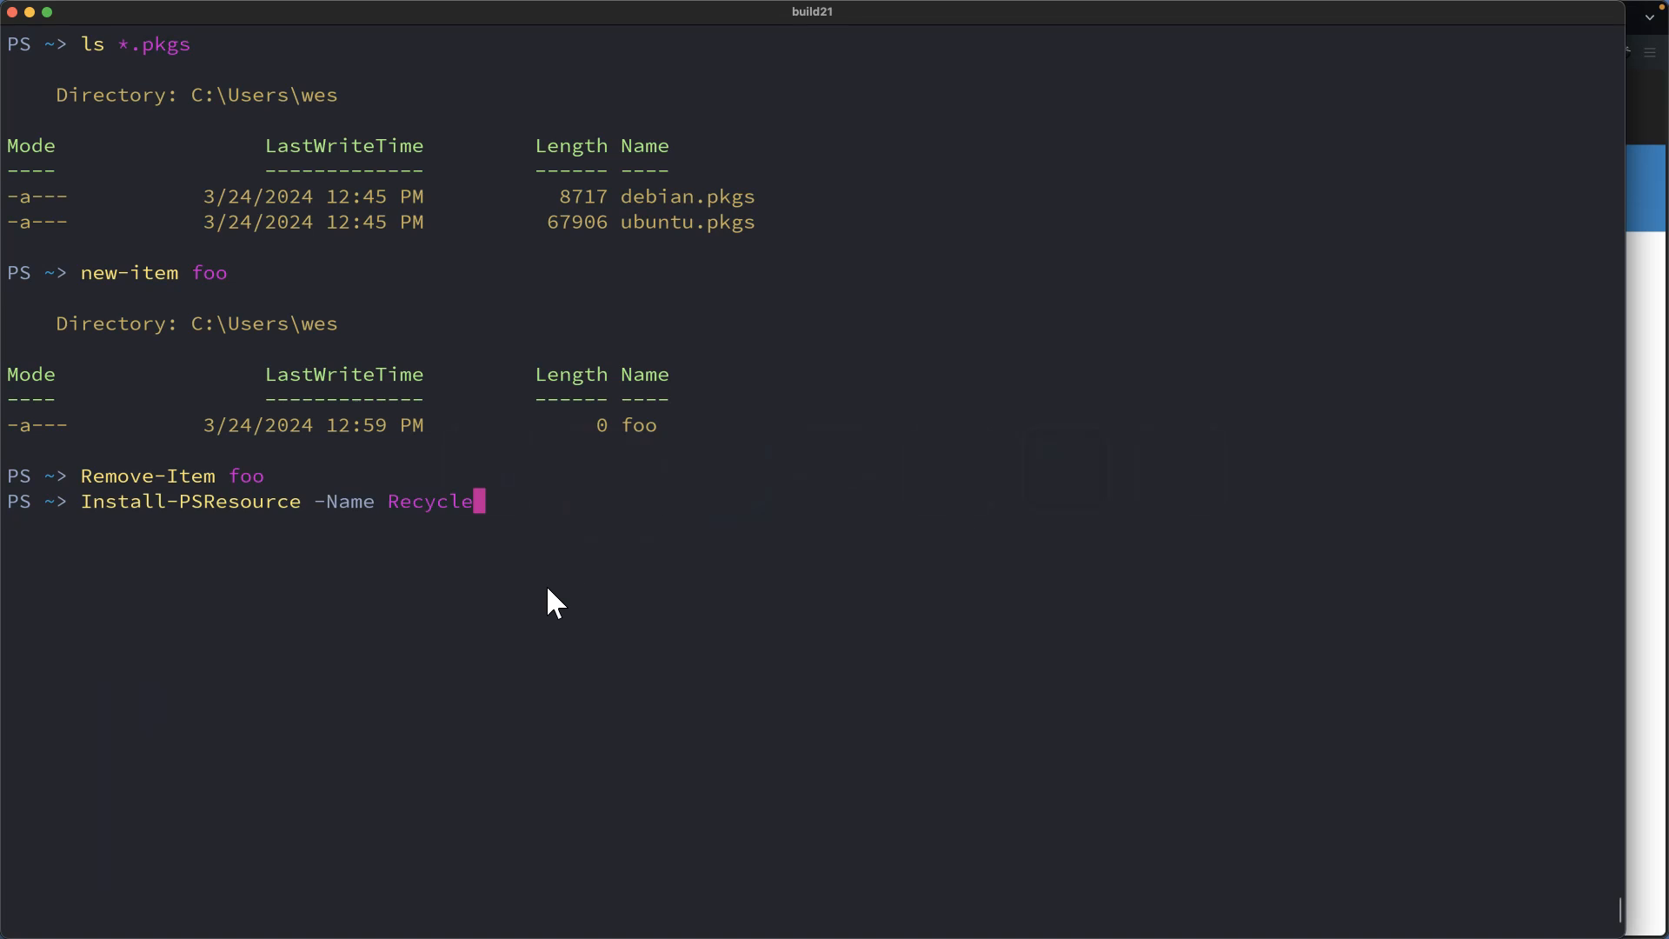
{"action": "key", "text": "enter"}
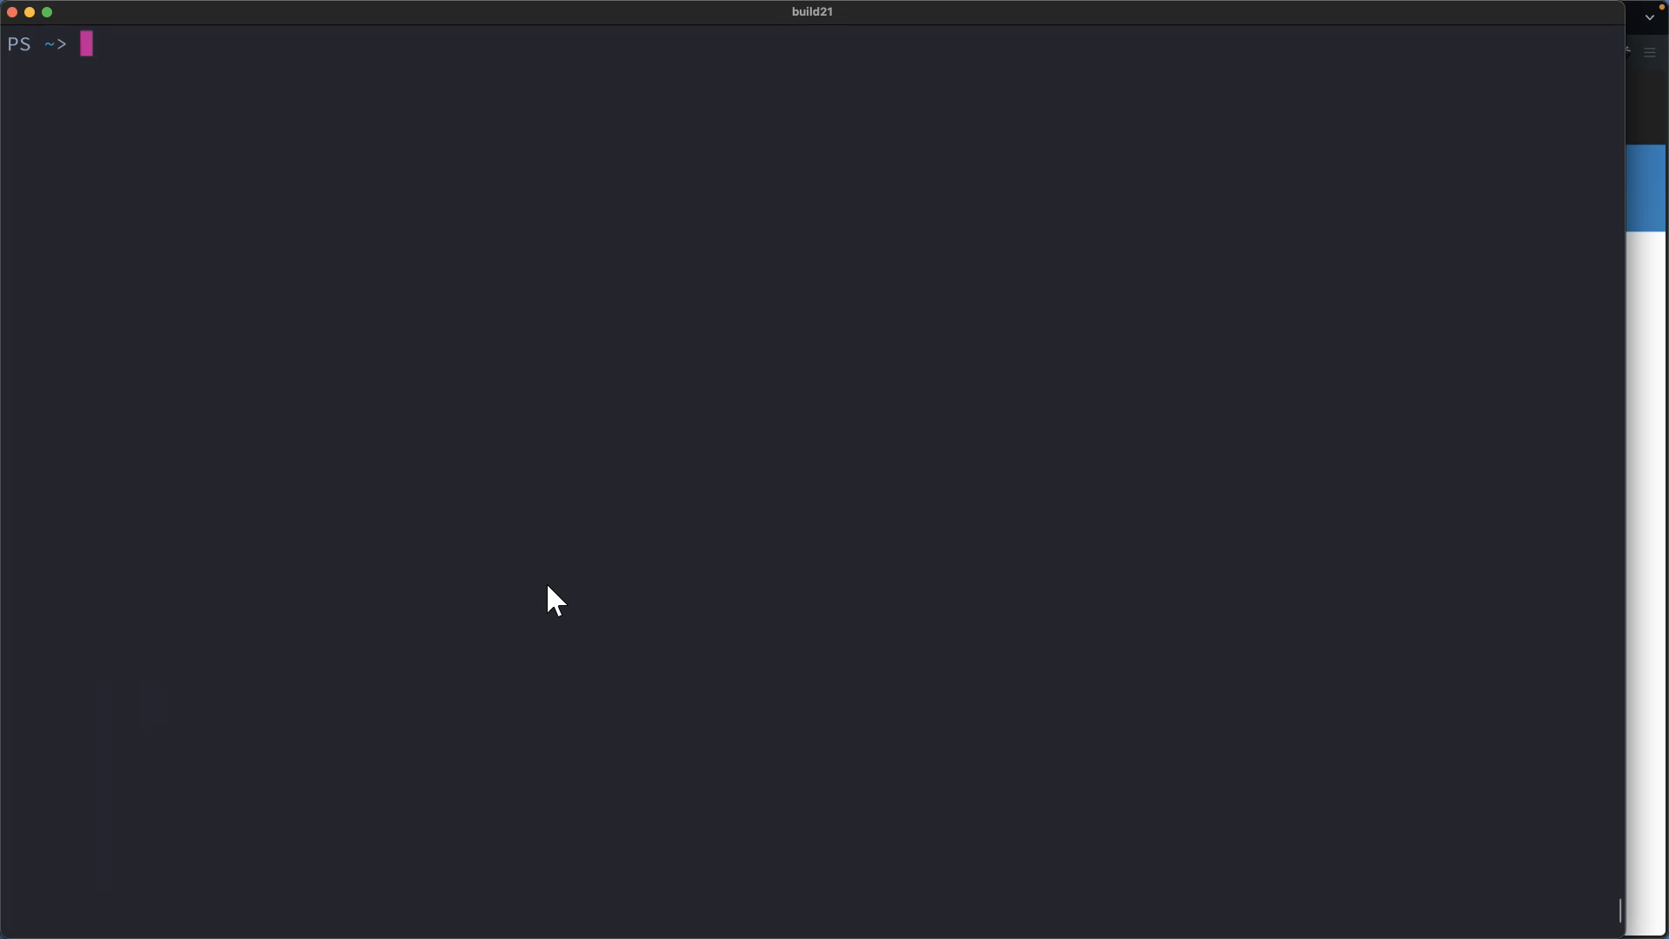
Create bar, confirm it with ls bar, and delete it with Remove-ItemSafely
{"action": "type", "text": "new-item bar"}
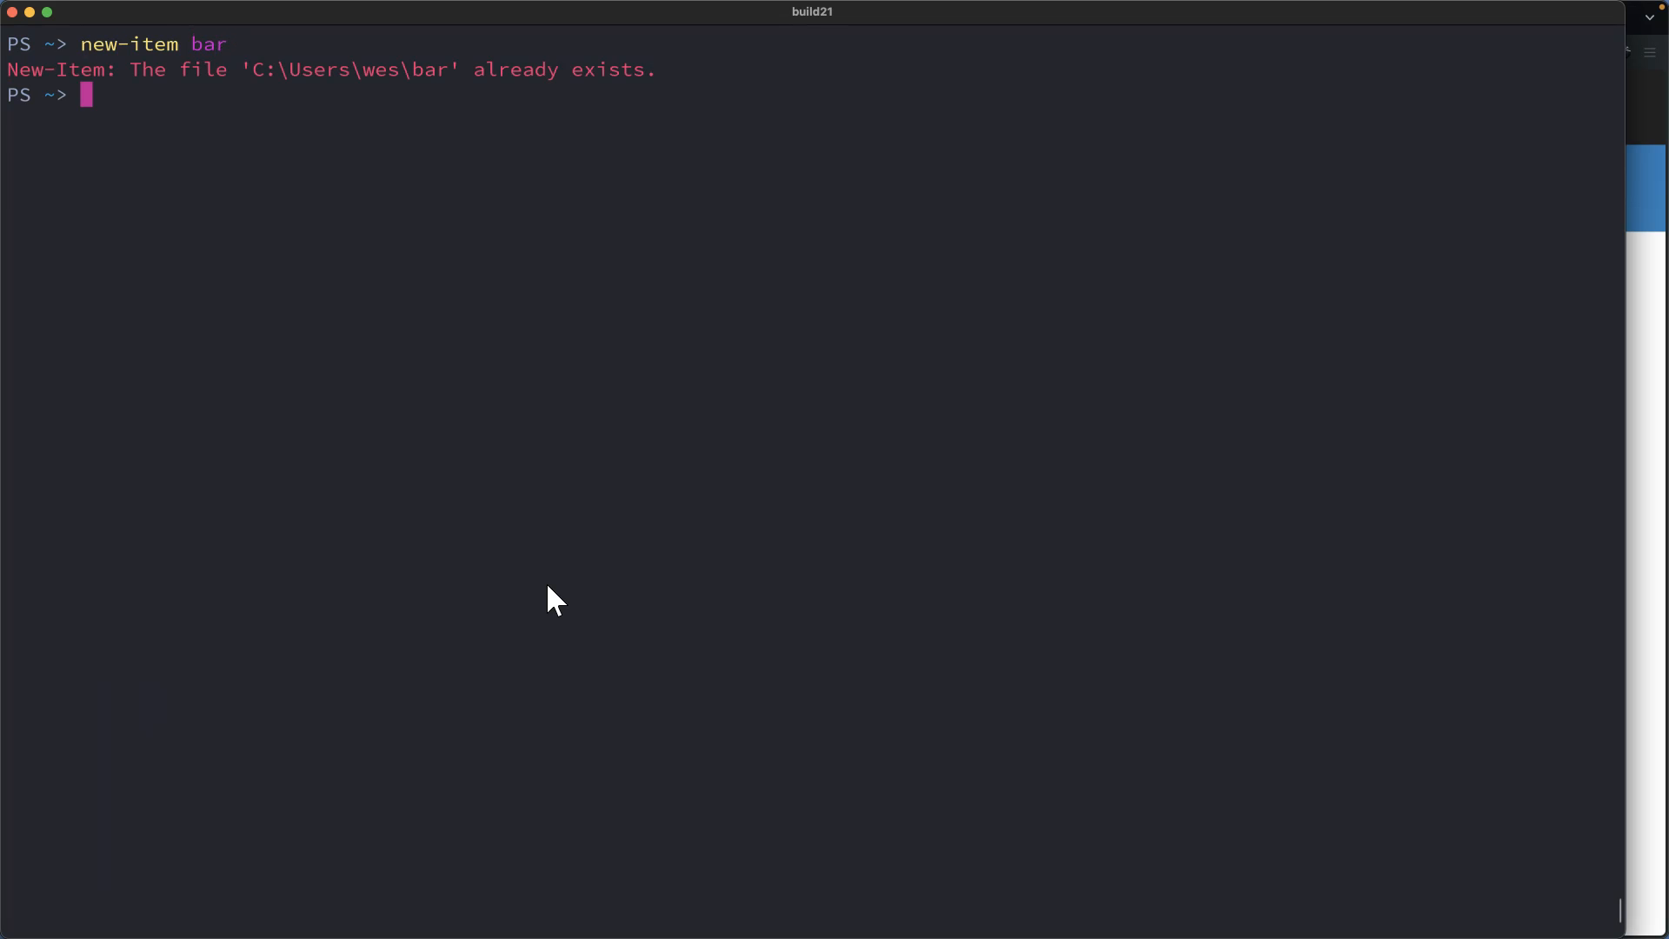
{"action": "type", "text": "ls bar"}
{"action": "type", "text": "remove"}
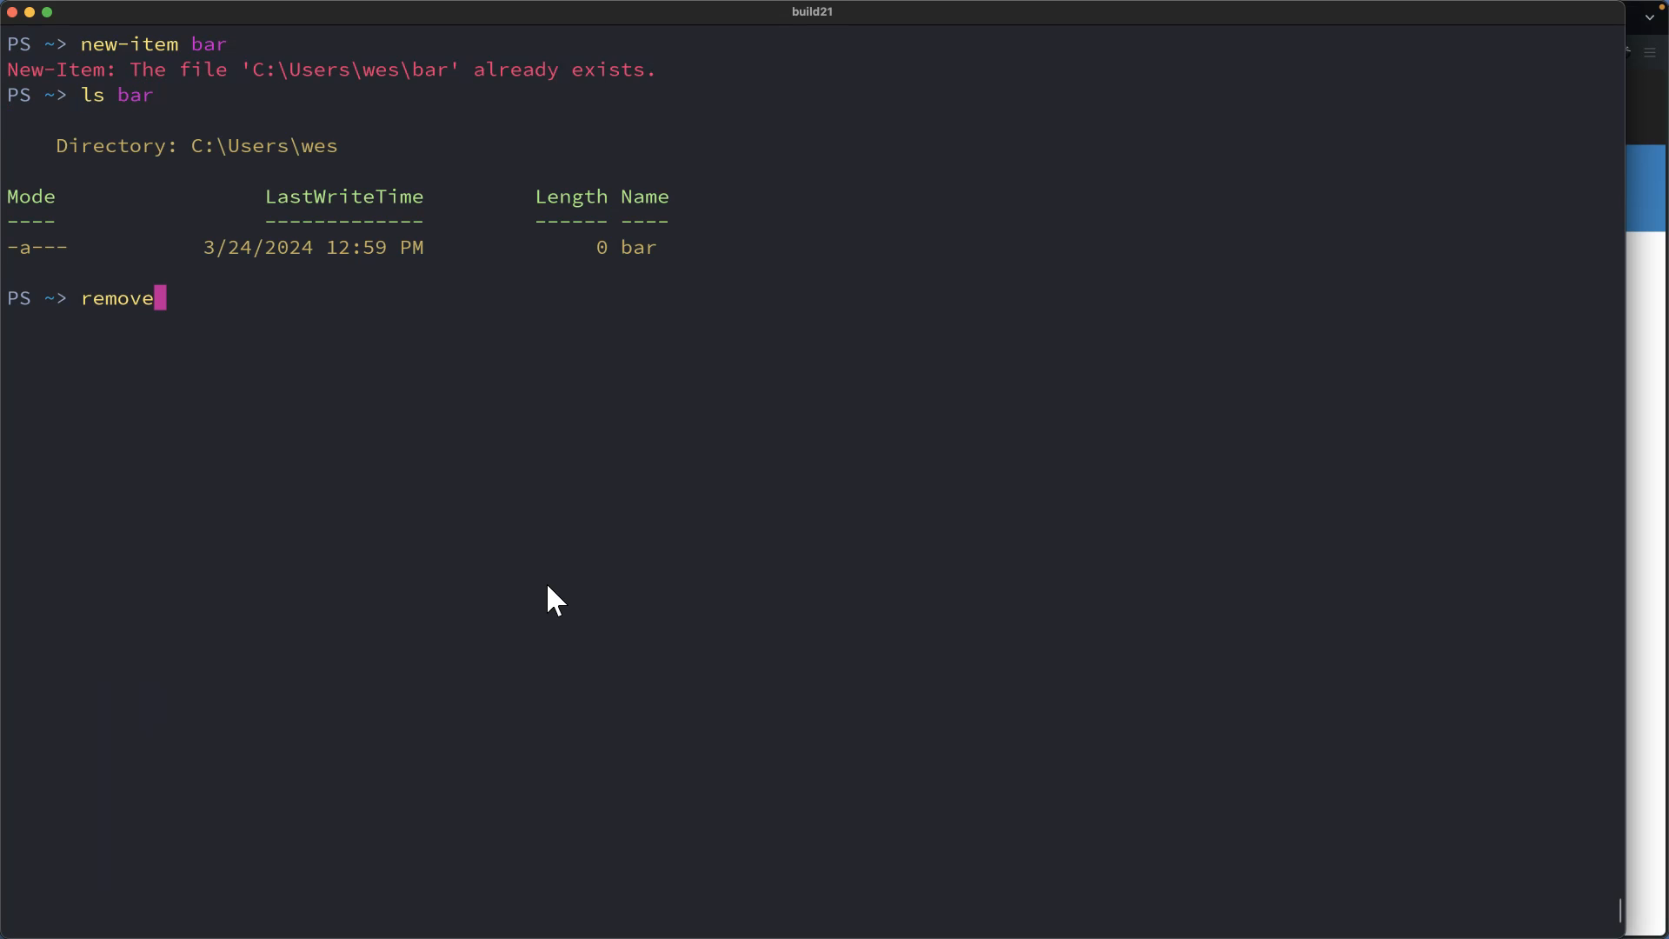
{"action": "type", "text": "-items"}
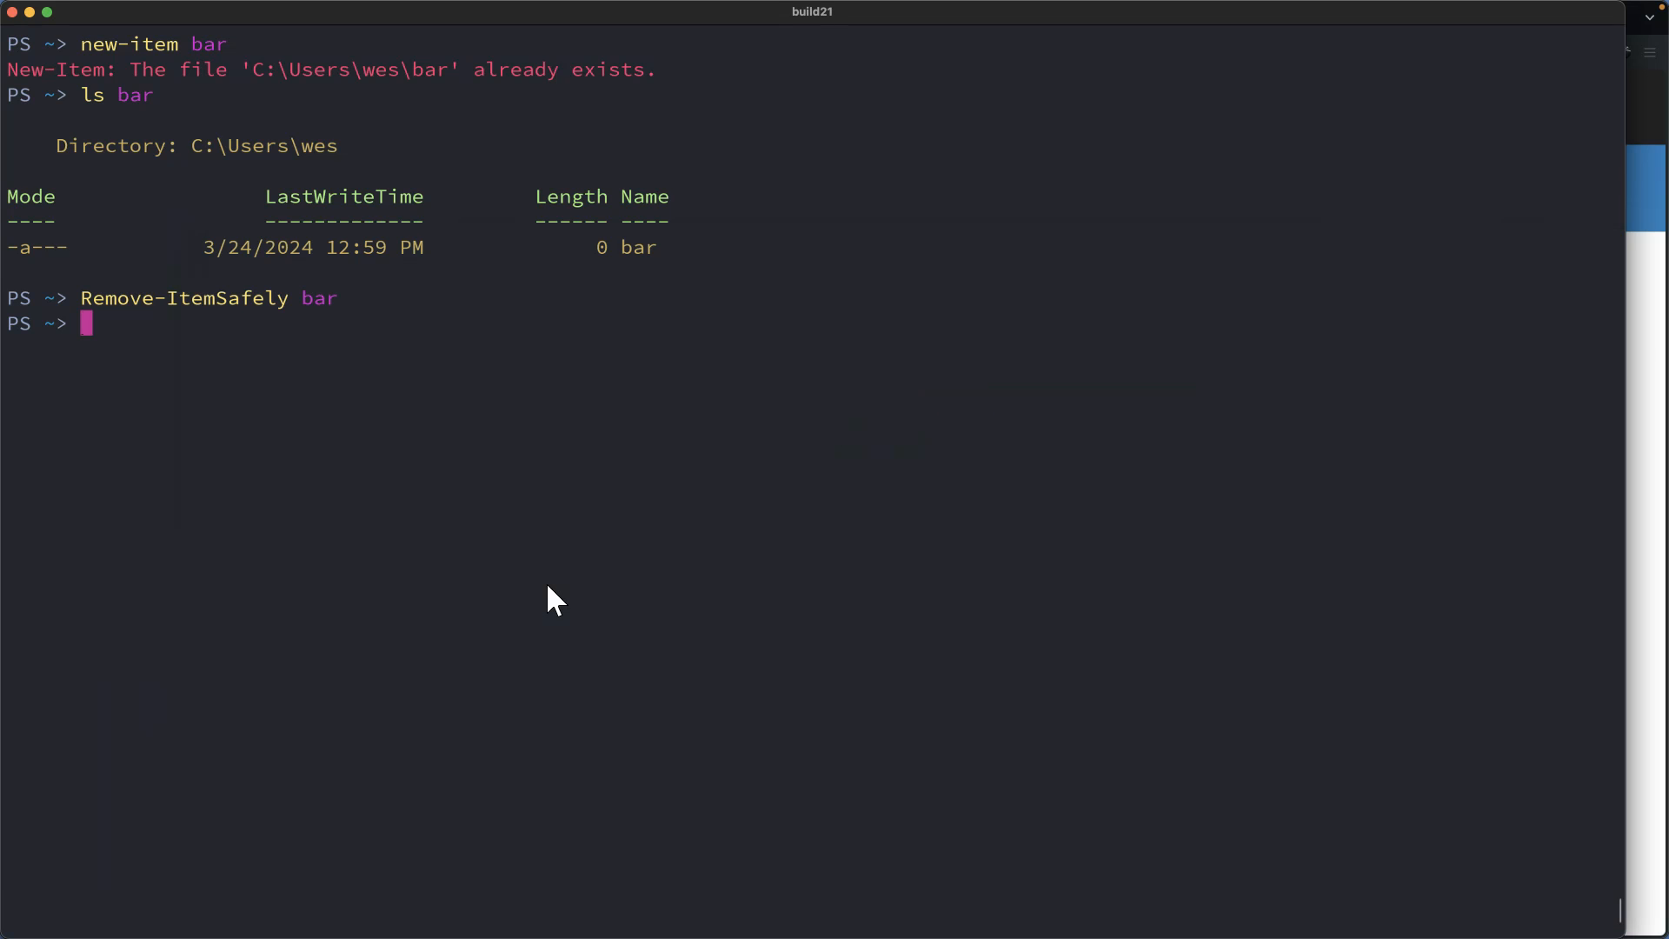
{"action": "type", "text": "ls *.pkgs"}
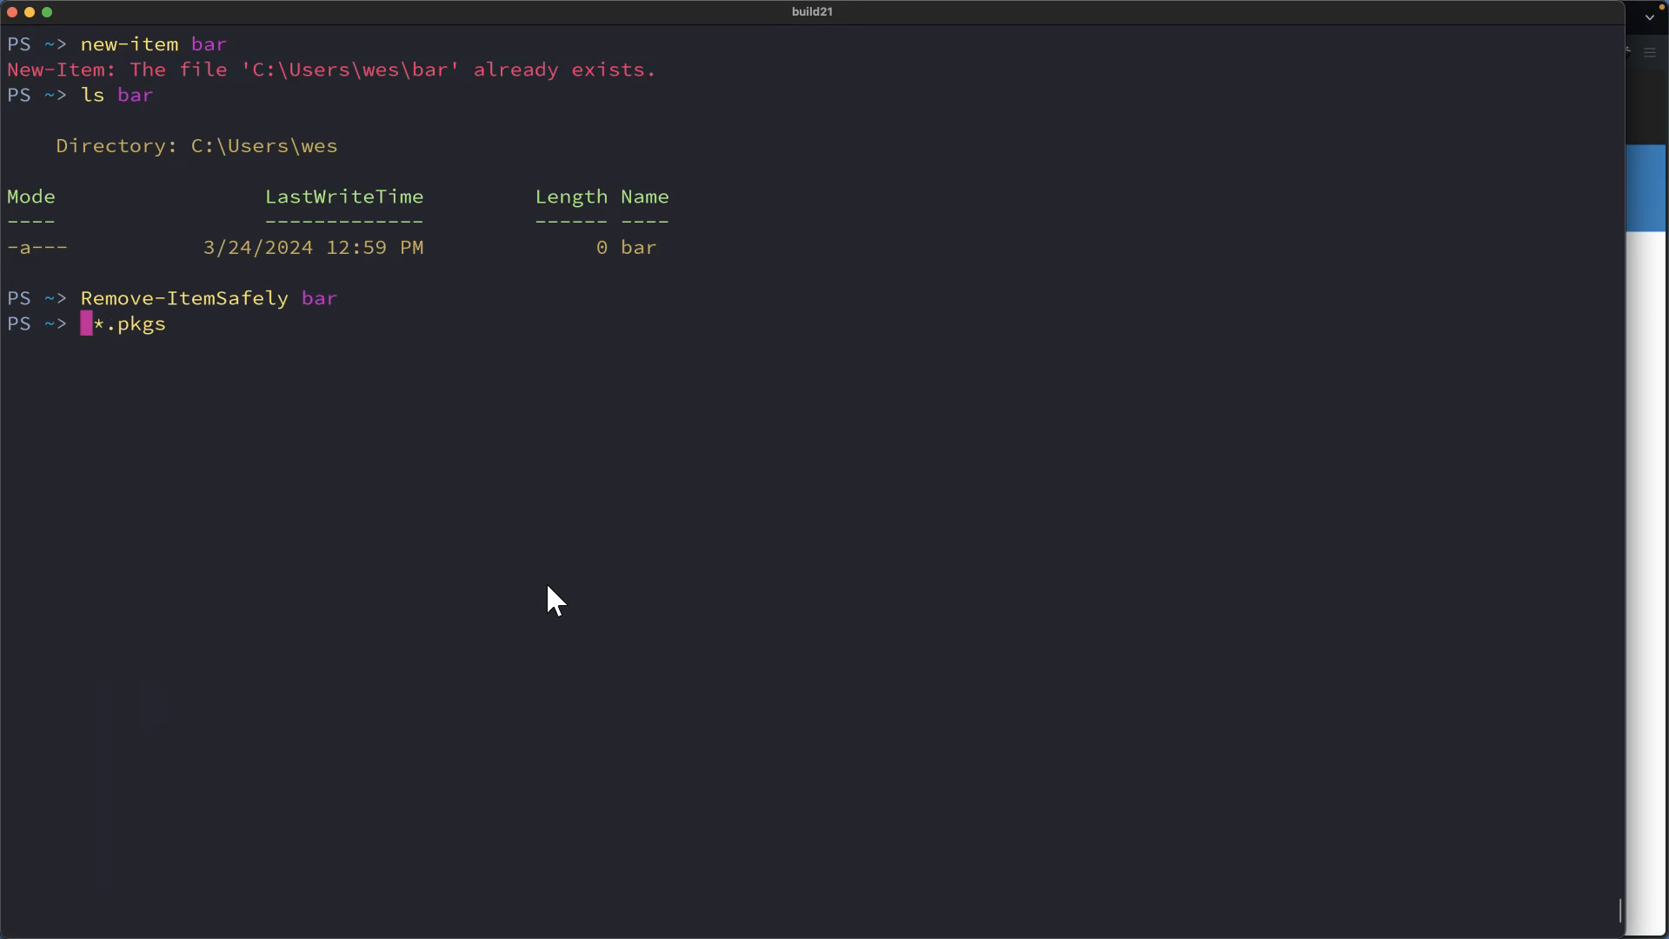
Send debian.pkgs and ubuntu.pkgs to the Recycle Bin with trash *.pkgs
{"action": "type", "text": "trash"}
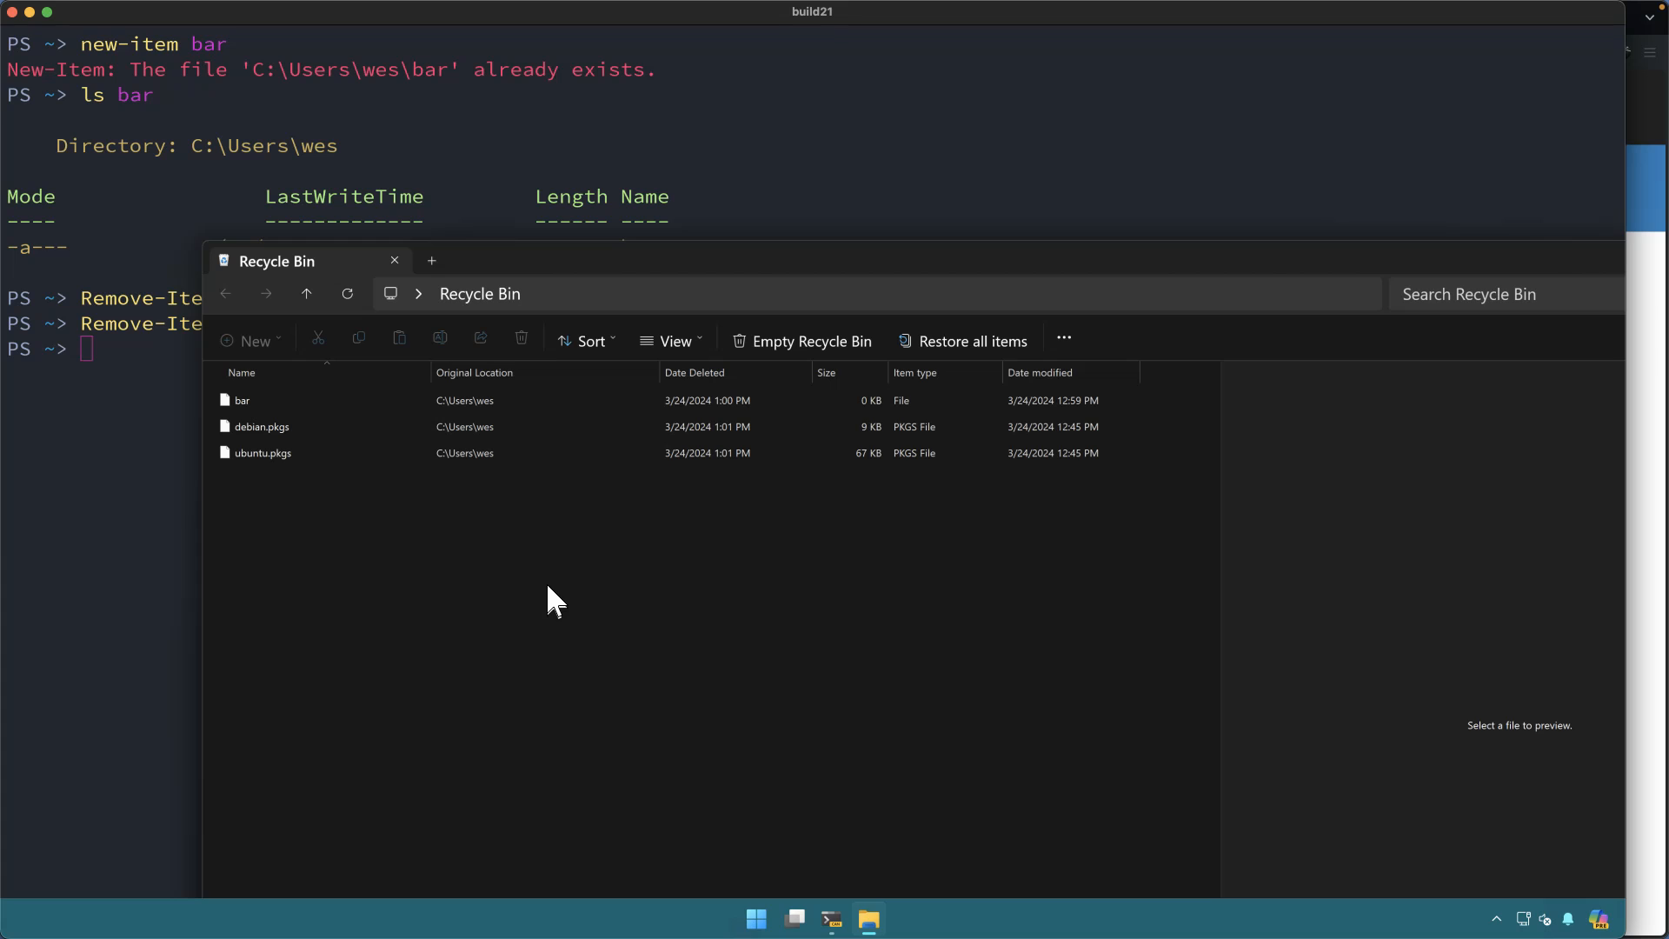
Empty the Recycle Bin holding bar, debian.pkgs and ubuntu.pkgs
{"action": "left_click", "coordinate": [801, 340]}
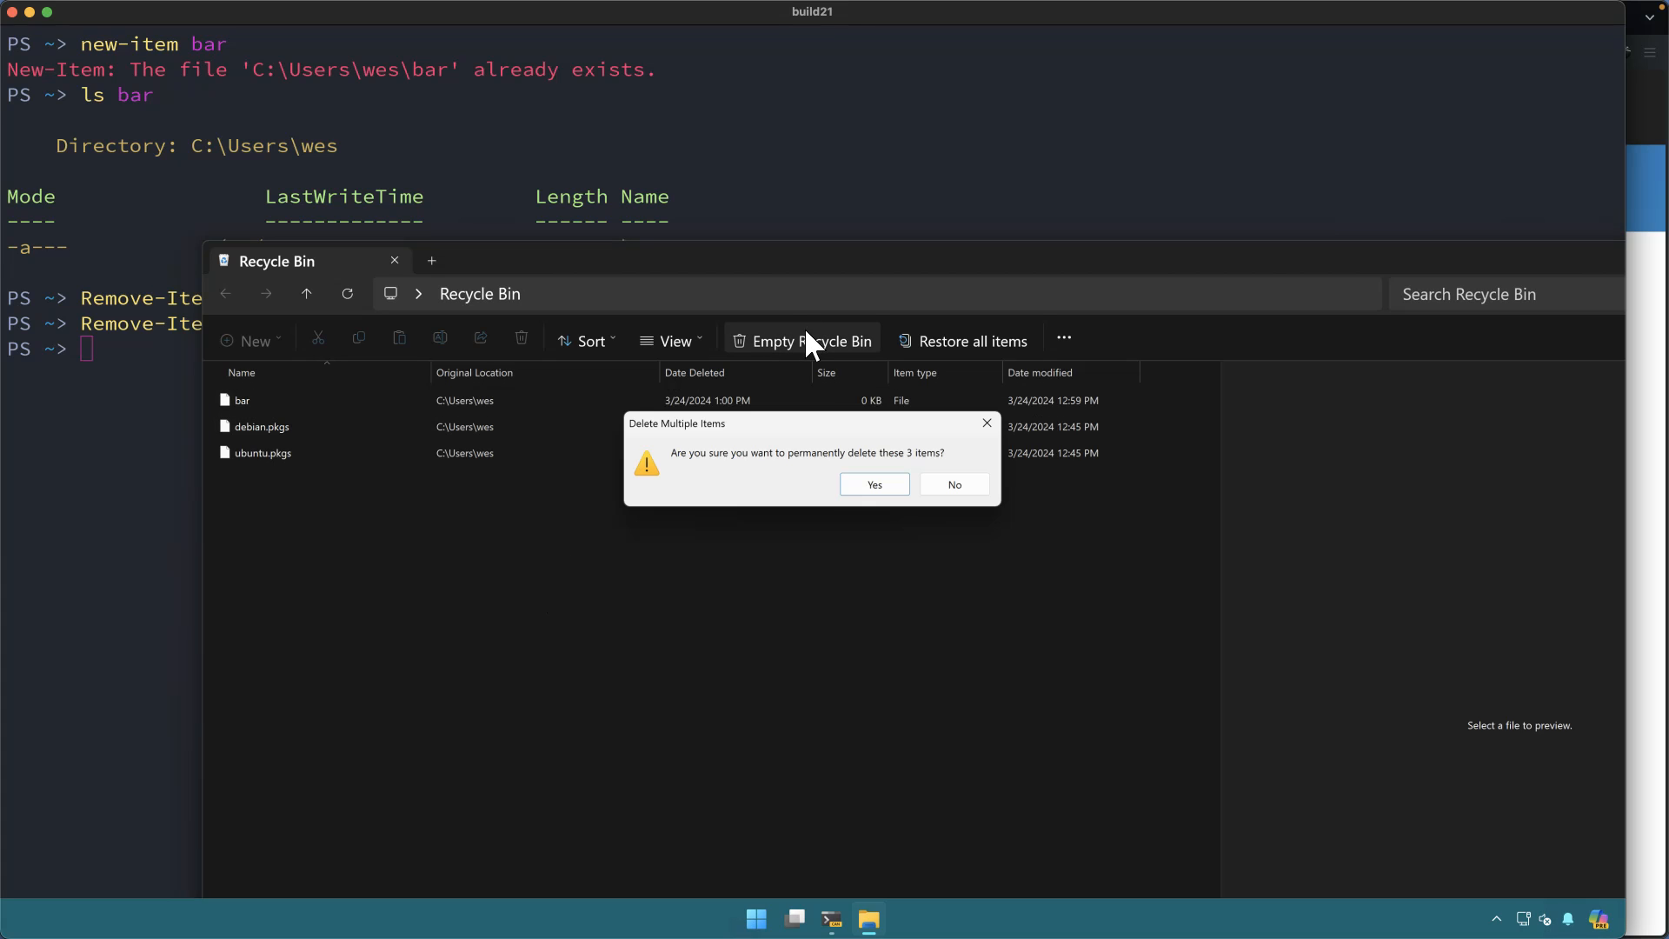